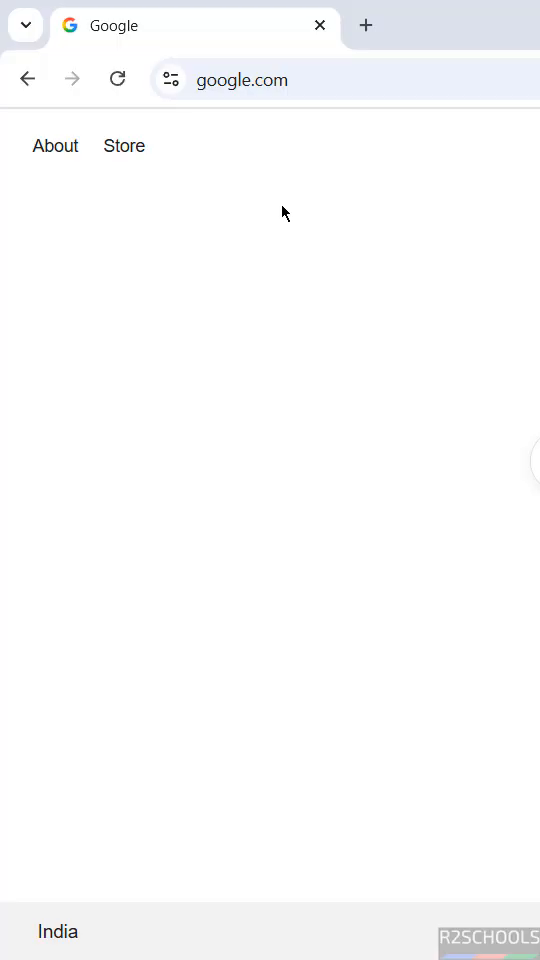
Step: Navigate from the Google start page to ubuntu.com and land on its home page
left_click(240, 80)
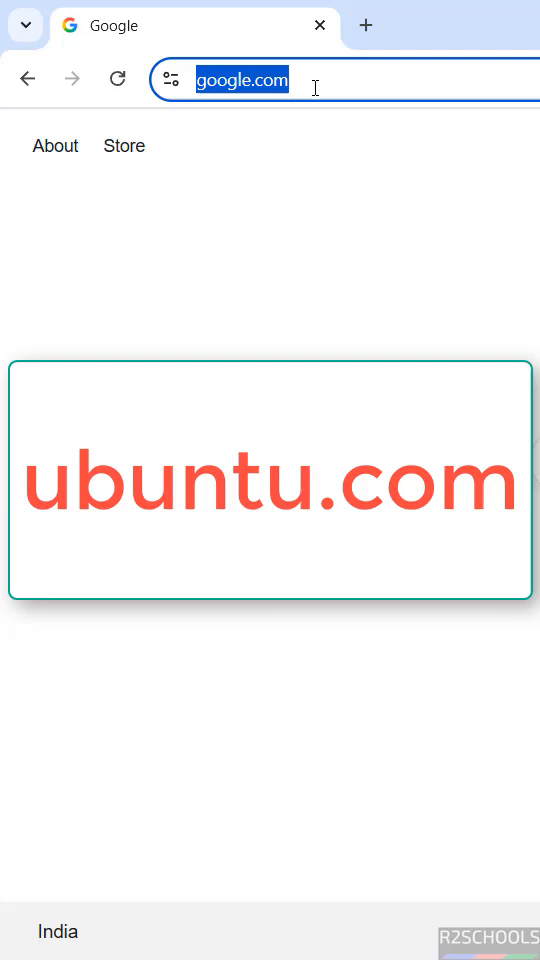
type("ubuntu.com")
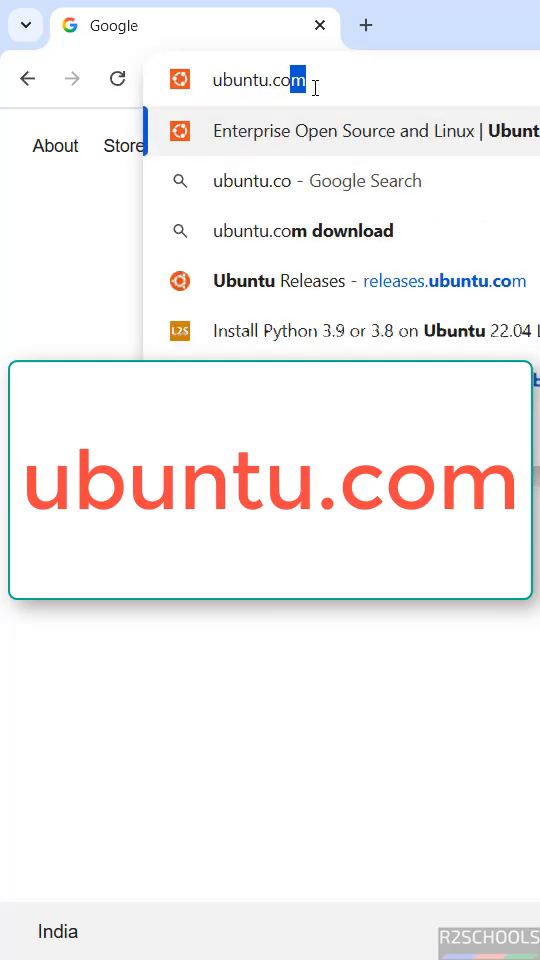
key("enter")
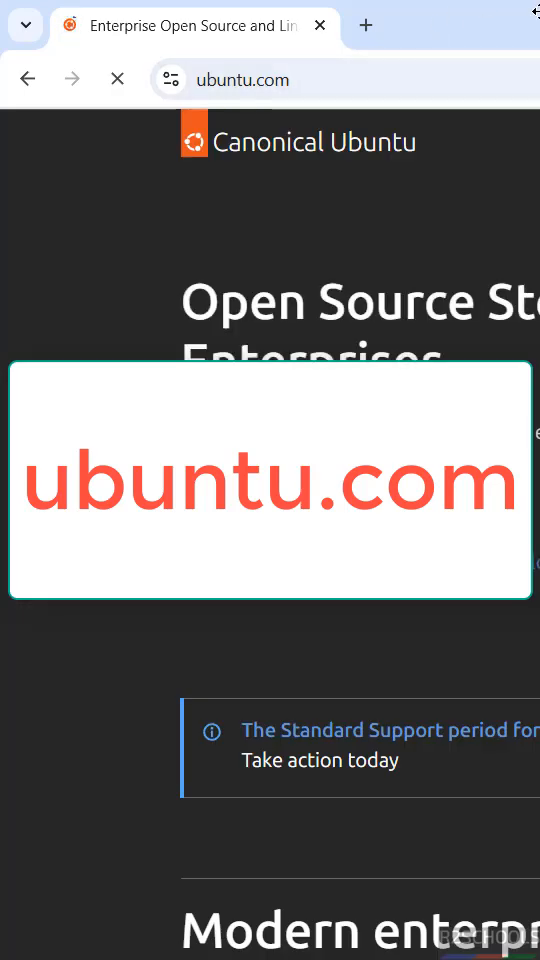
scroll("down", 3)
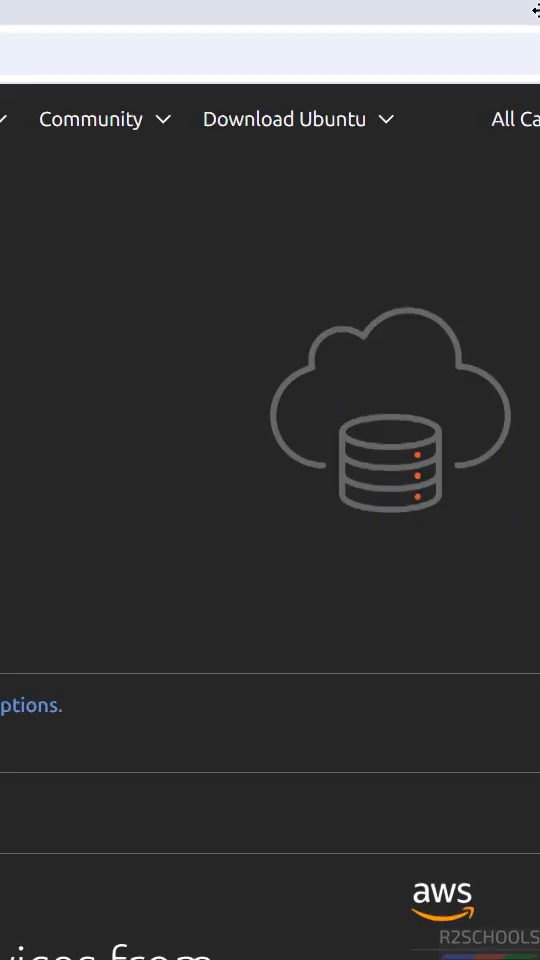
left_click(284, 120)
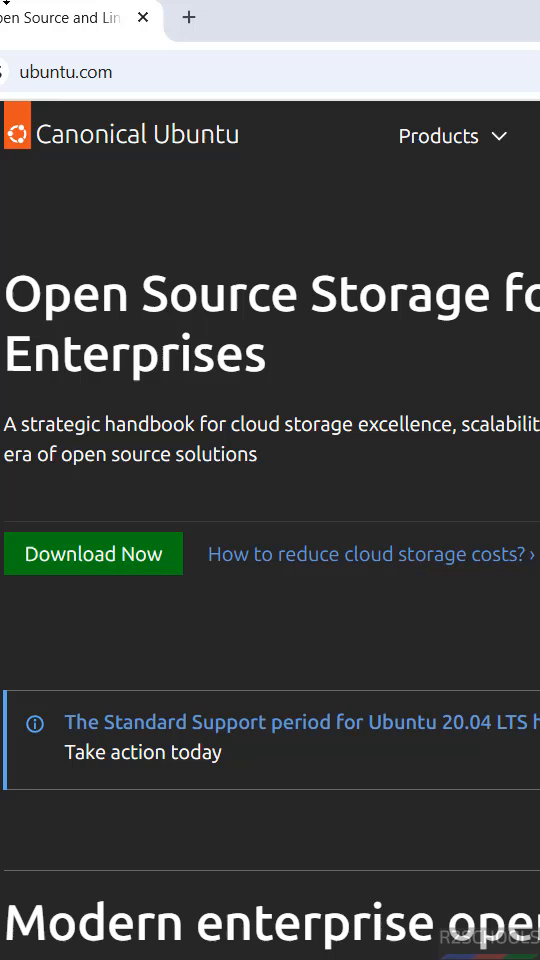
Step: Show the 'Download Ubuntu' menu listing Desktop, Server and other editions
left_click(438, 136)
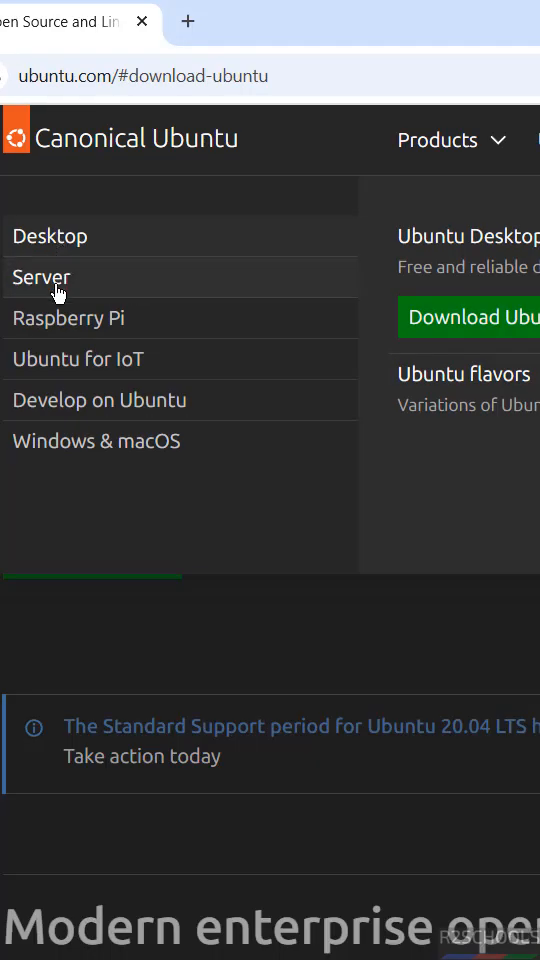
mouse_move(478, 328)
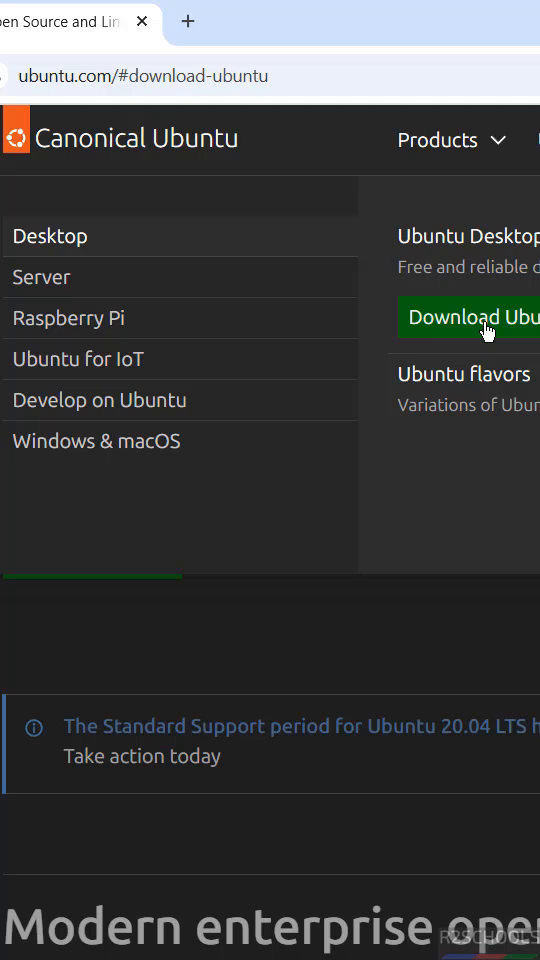
mouse_move(90, 278)
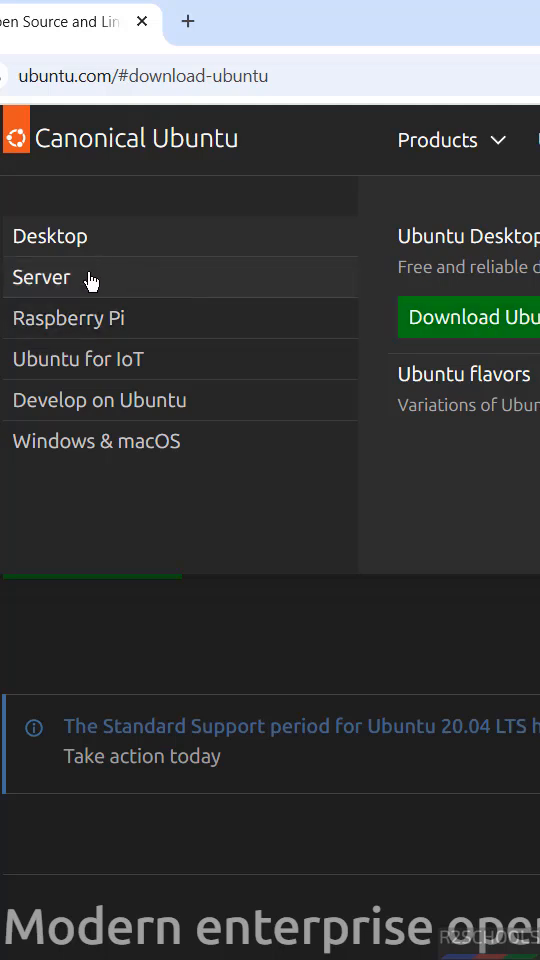
mouse_move(84, 248)
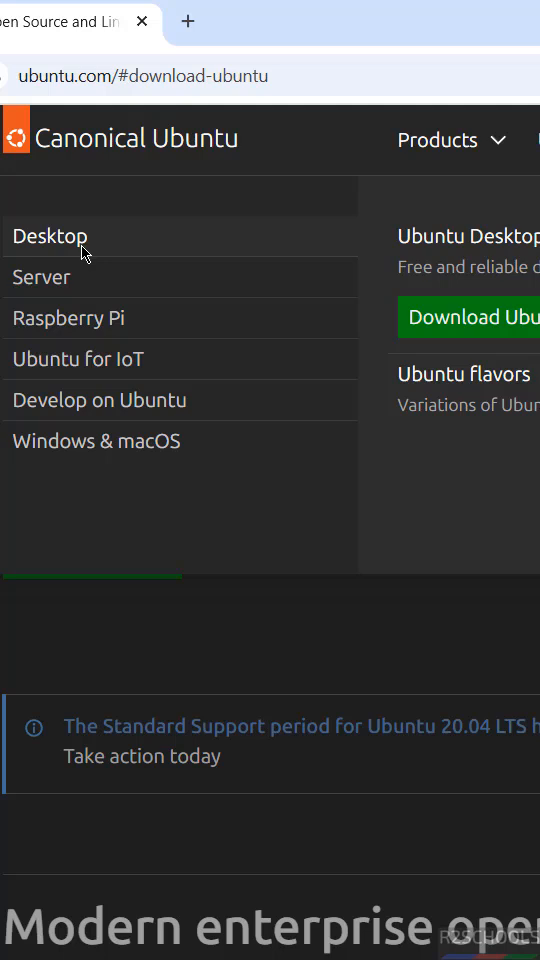
mouse_move(536, 218)
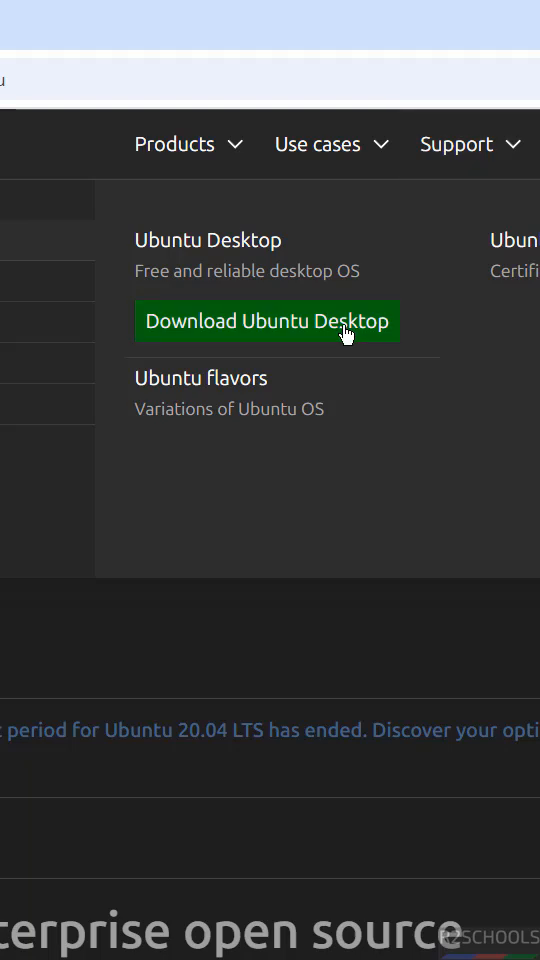
Step: Go to the Ubuntu Desktop page and start the Ubuntu 24.04.3 LTS download
left_click(264, 320)
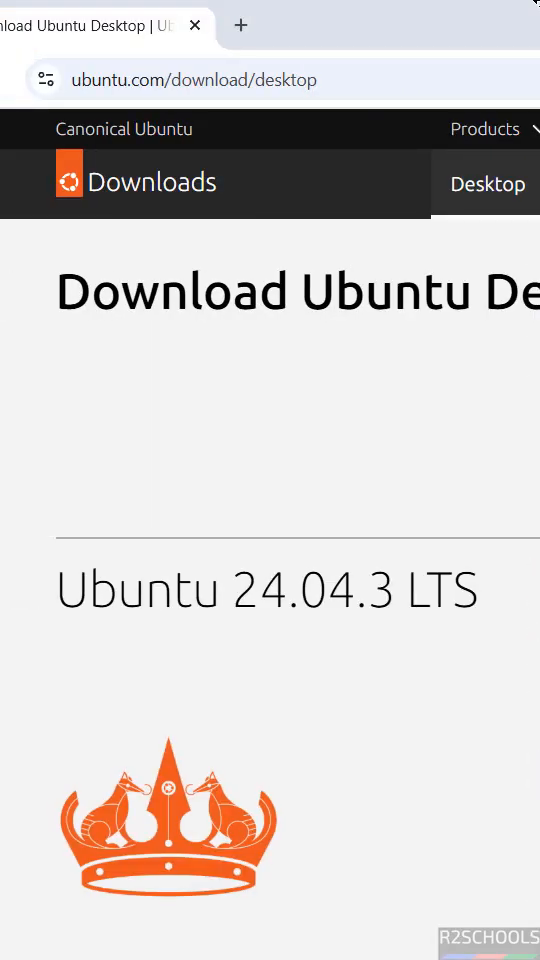
scroll("right", 3)
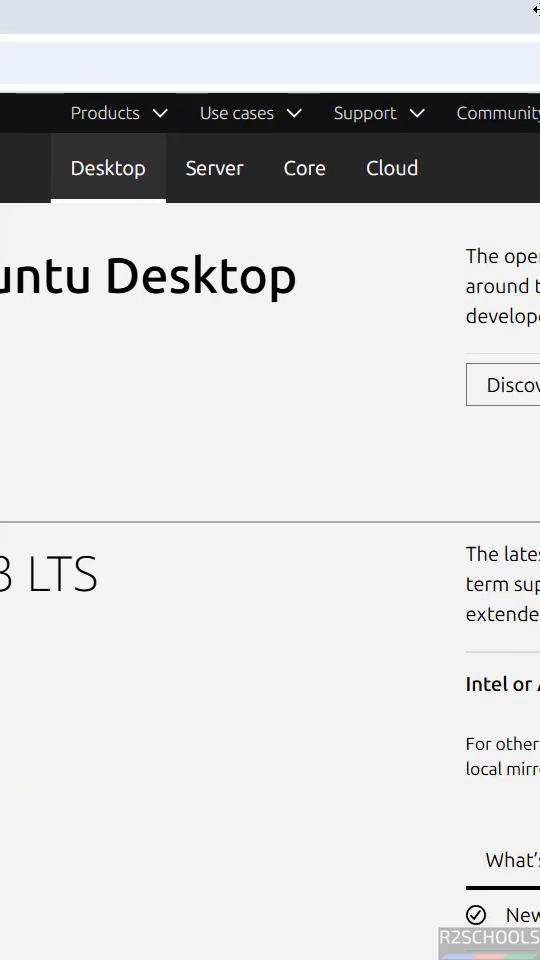
scroll("right", 3)
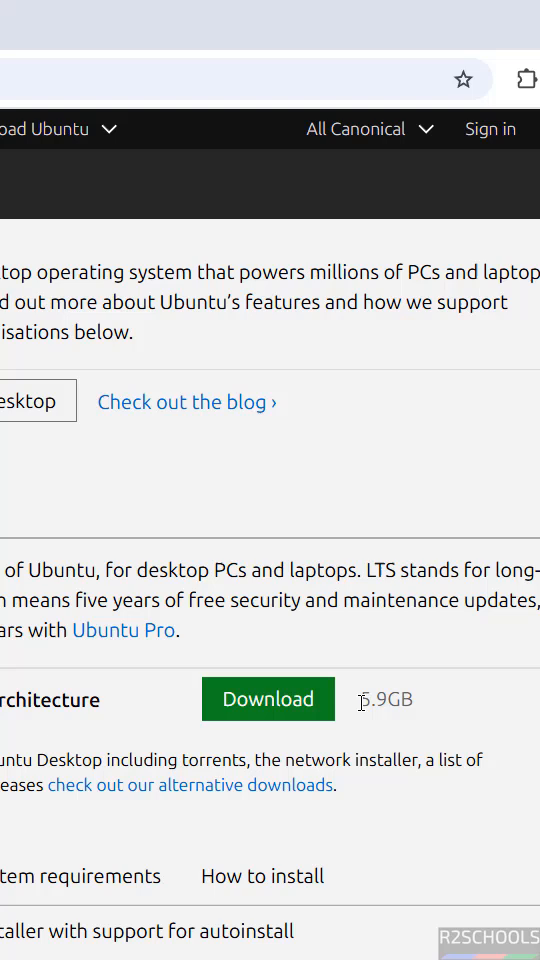
mouse_move(238, 716)
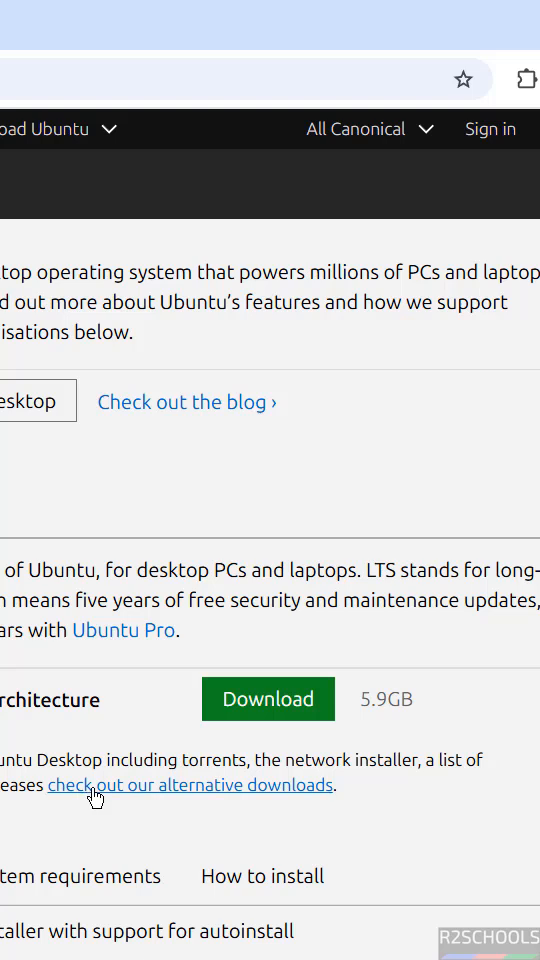
mouse_move(268, 698)
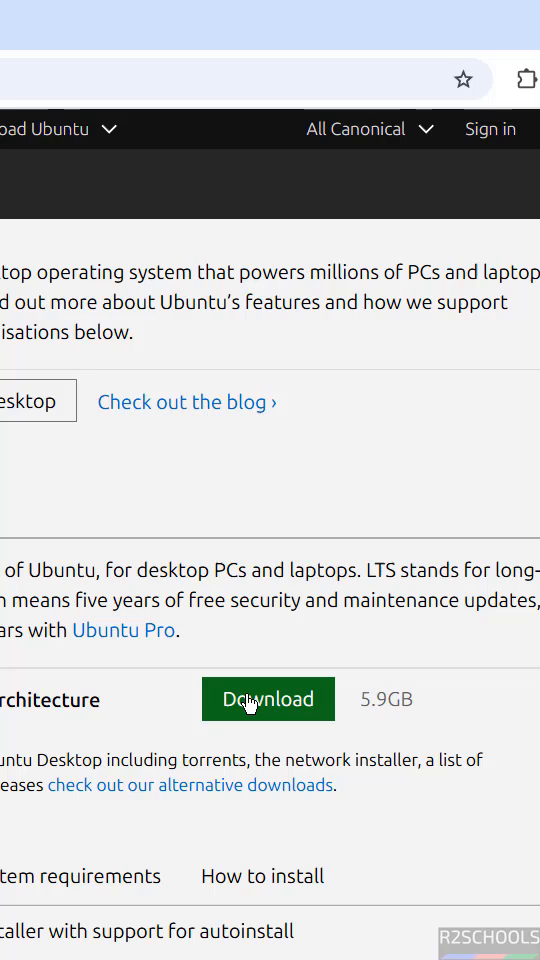
left_click(268, 700)
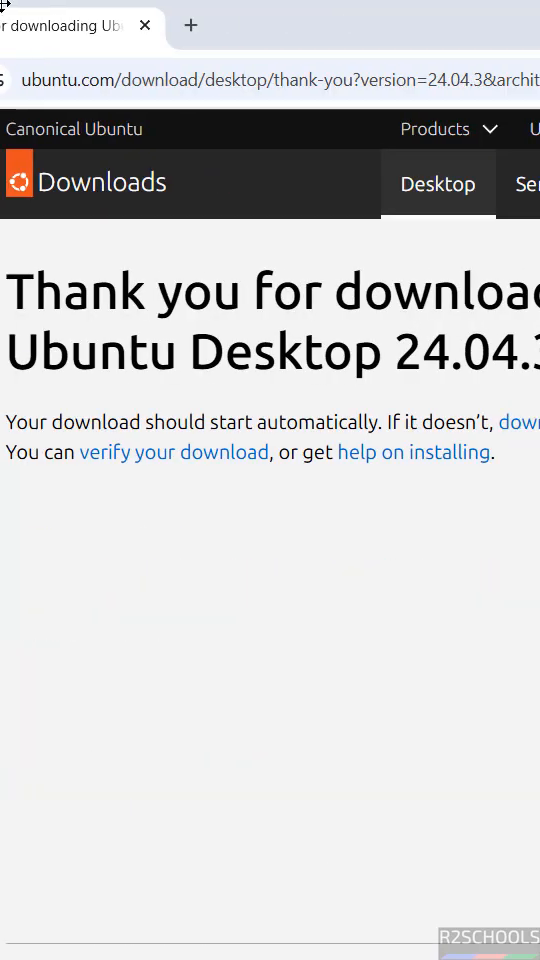